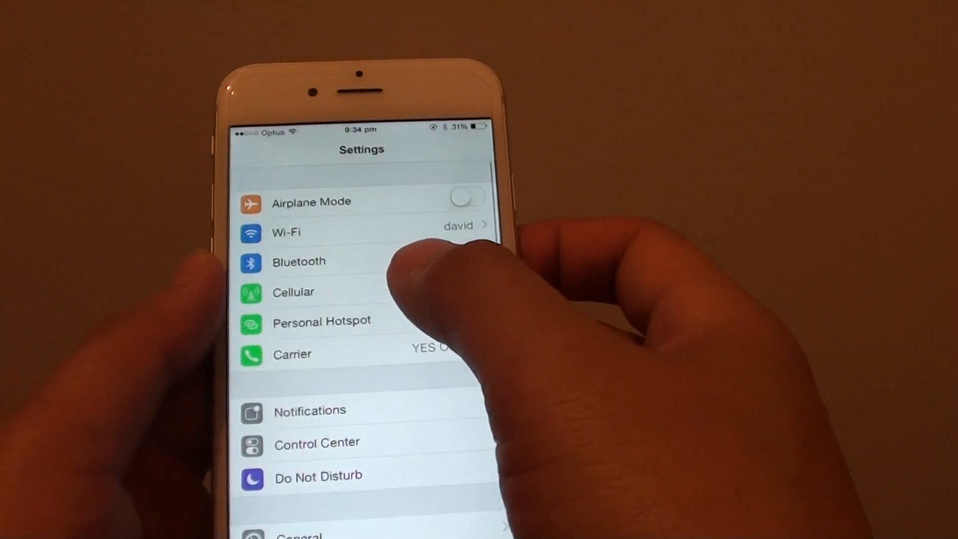
# Go into the Cellular page to view call time and current-period data usage.
pyautogui.click(293, 292)
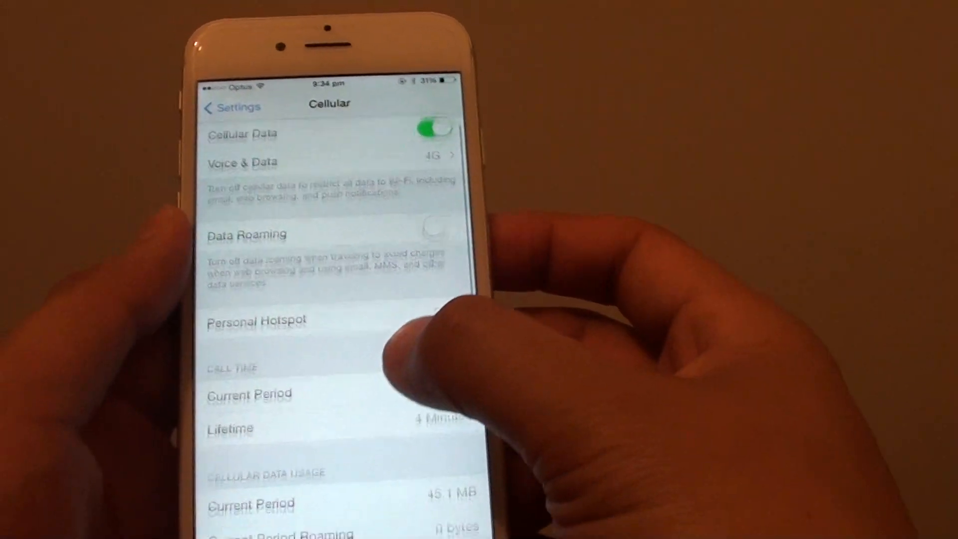